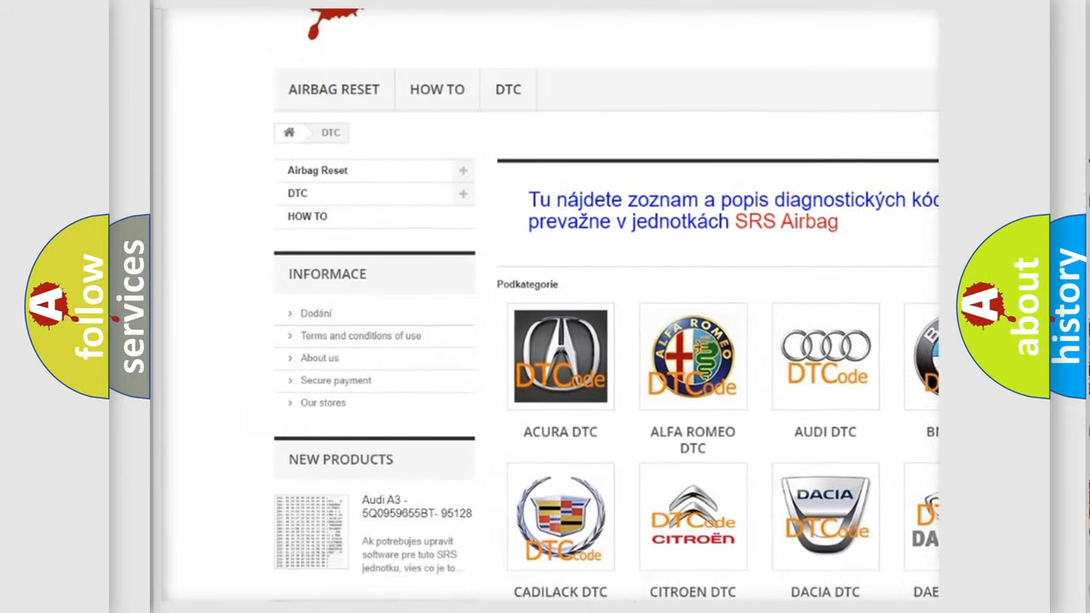
scroll("down", 3)
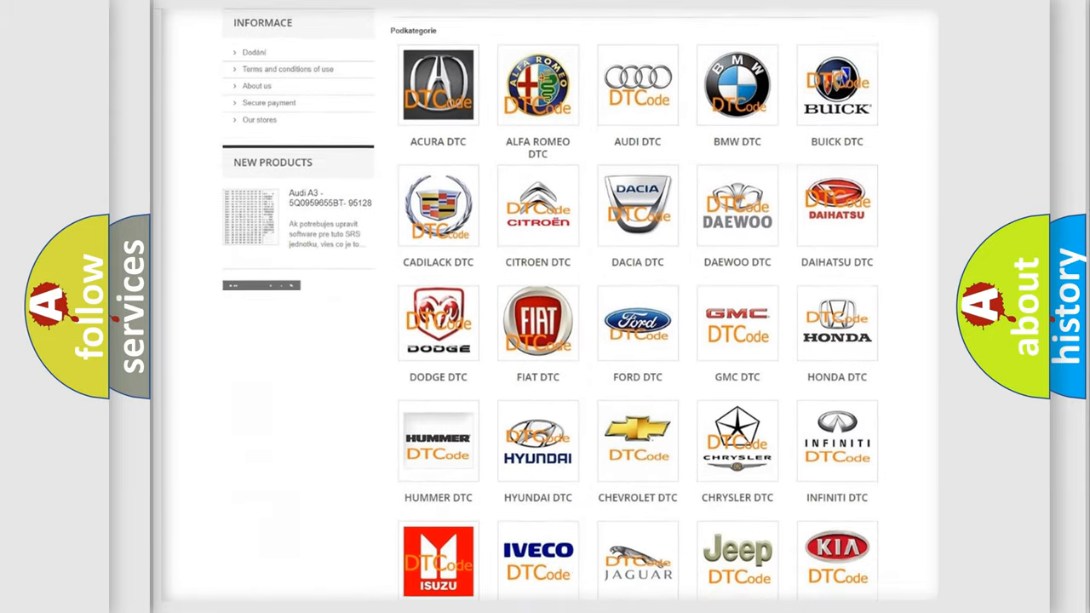
scroll("down", 3)
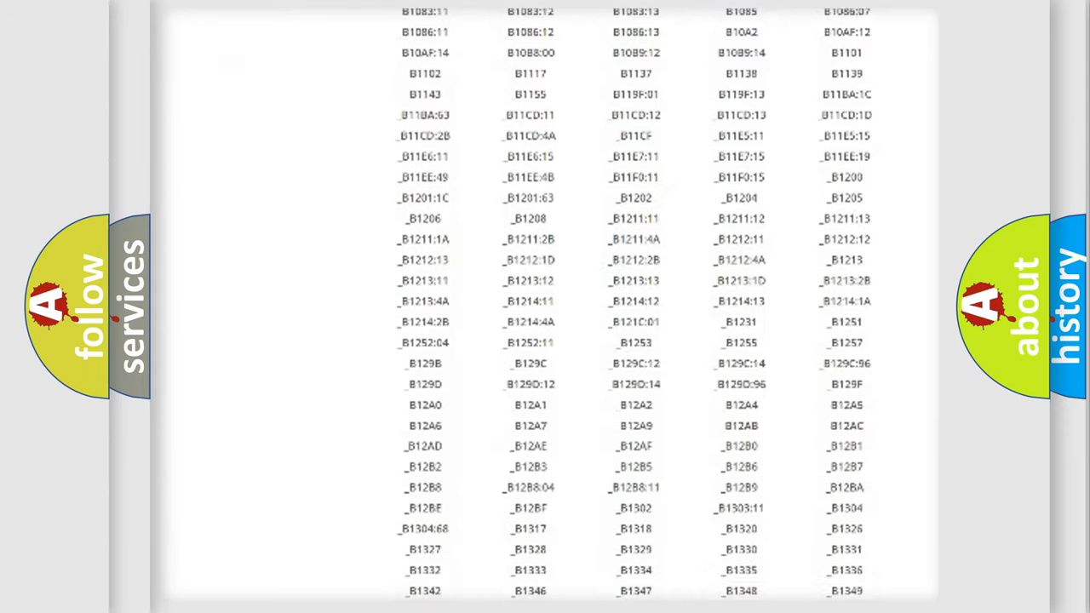
scroll("down", 3)
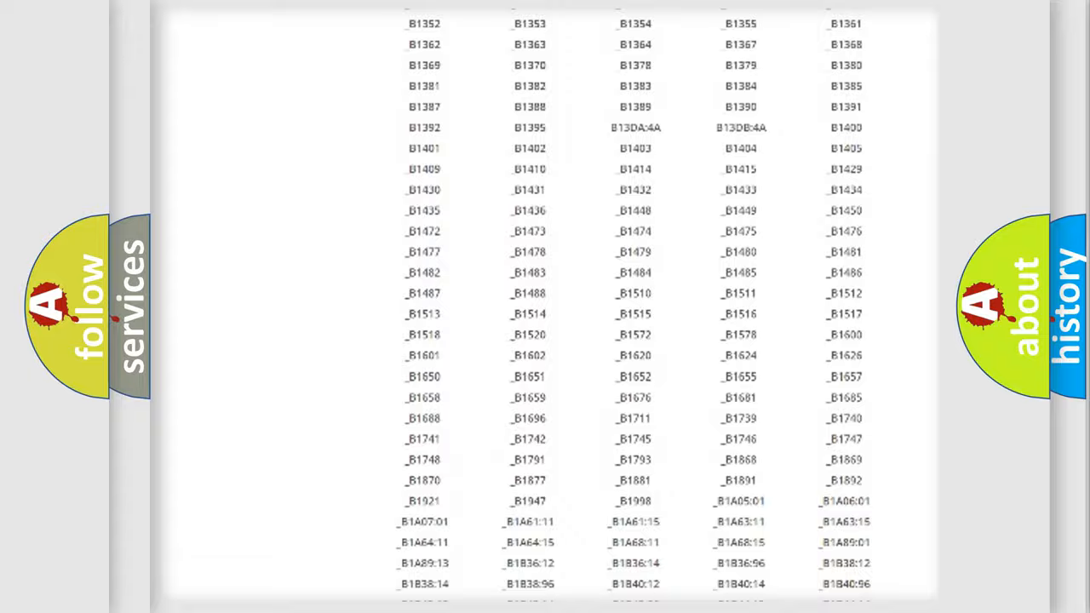